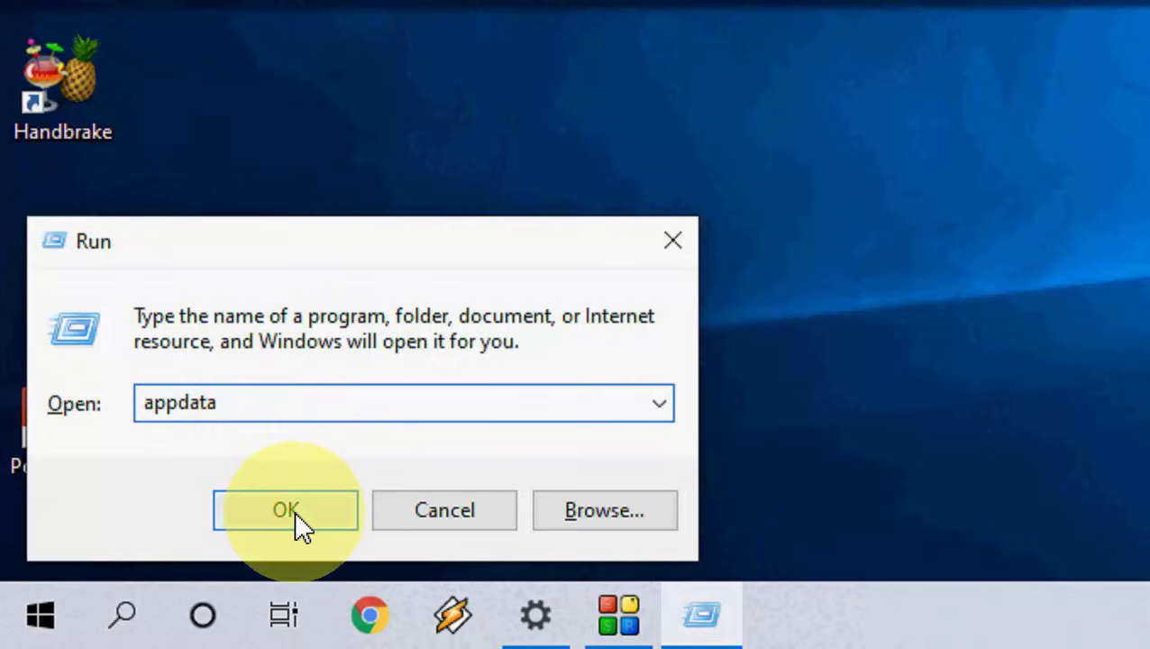
# Step: Open the user's AppData folder from the Run dialog and go into Local
pyautogui.click(285, 509)
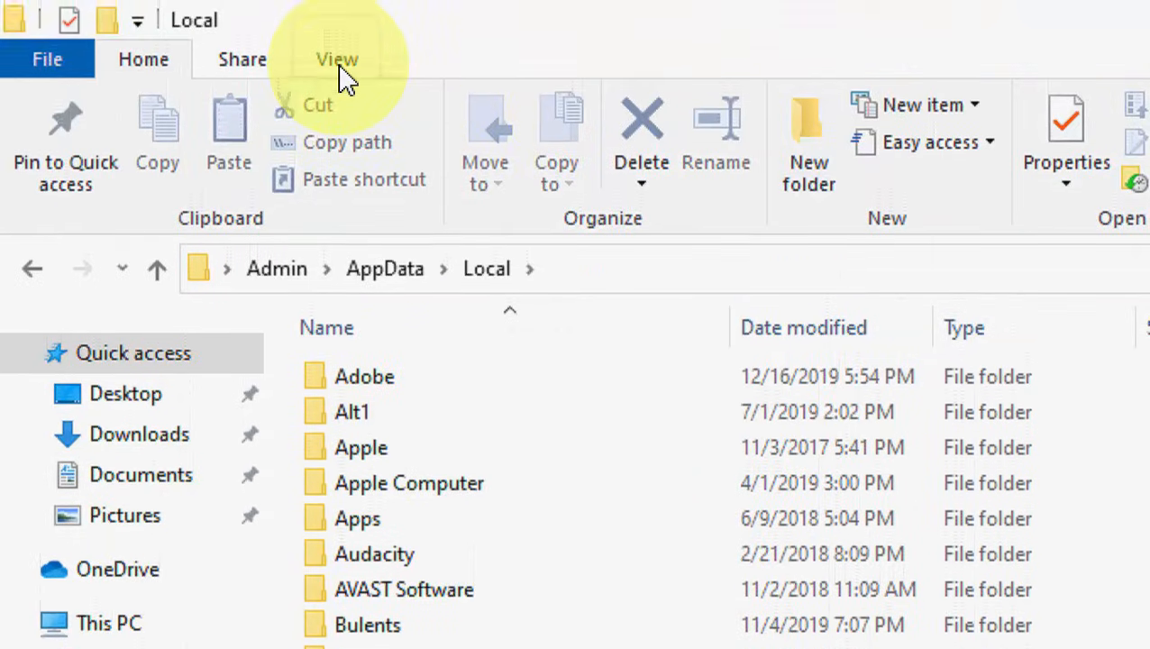
# Step: Show hidden items in the AppData\Local folder listing
pyautogui.click(337, 58)
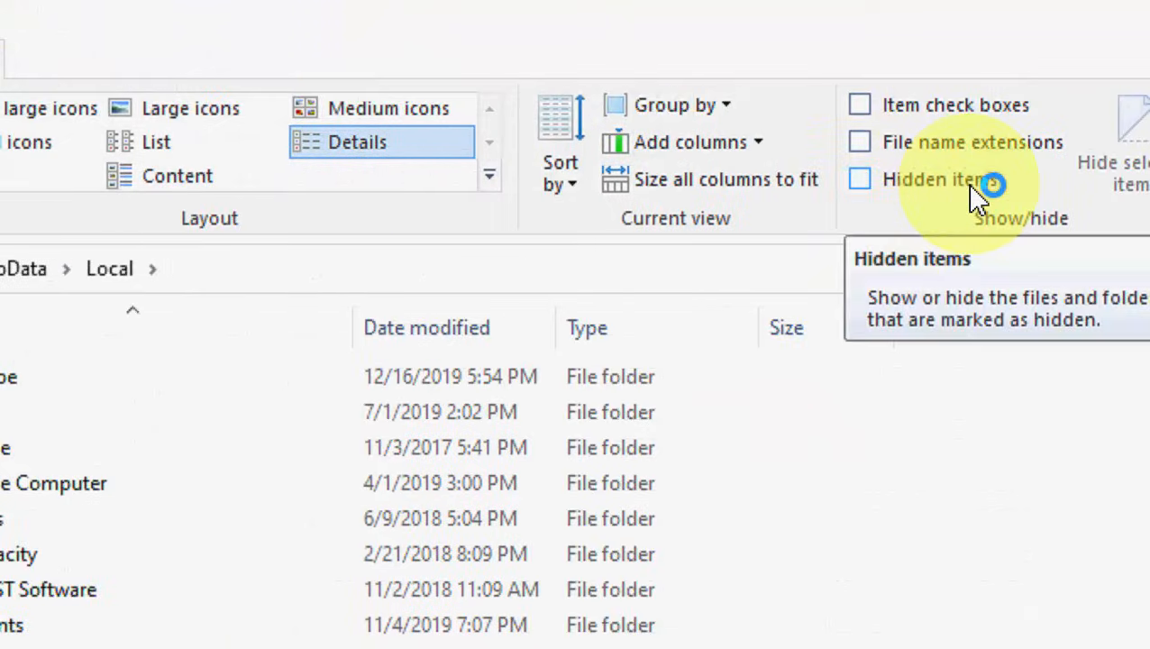
pyautogui.click(858, 178)
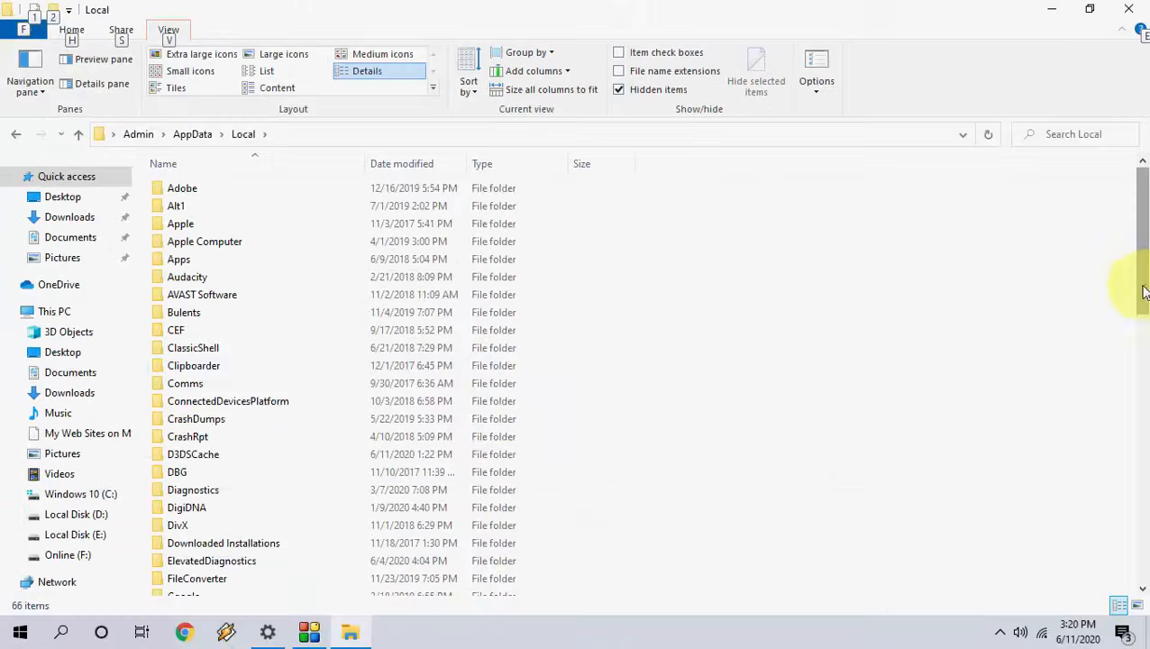
# Step: Find the IconCache database file in AppData\Local and delete it
pyautogui.scroll(-3)
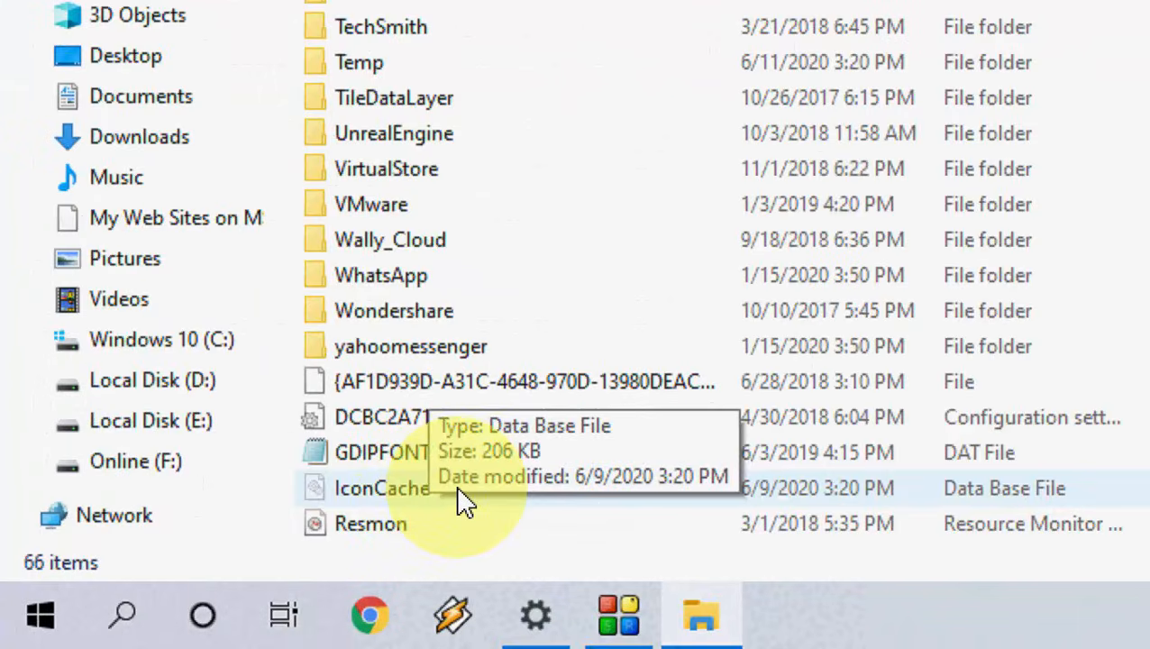
pyautogui.rightClick(424, 490)
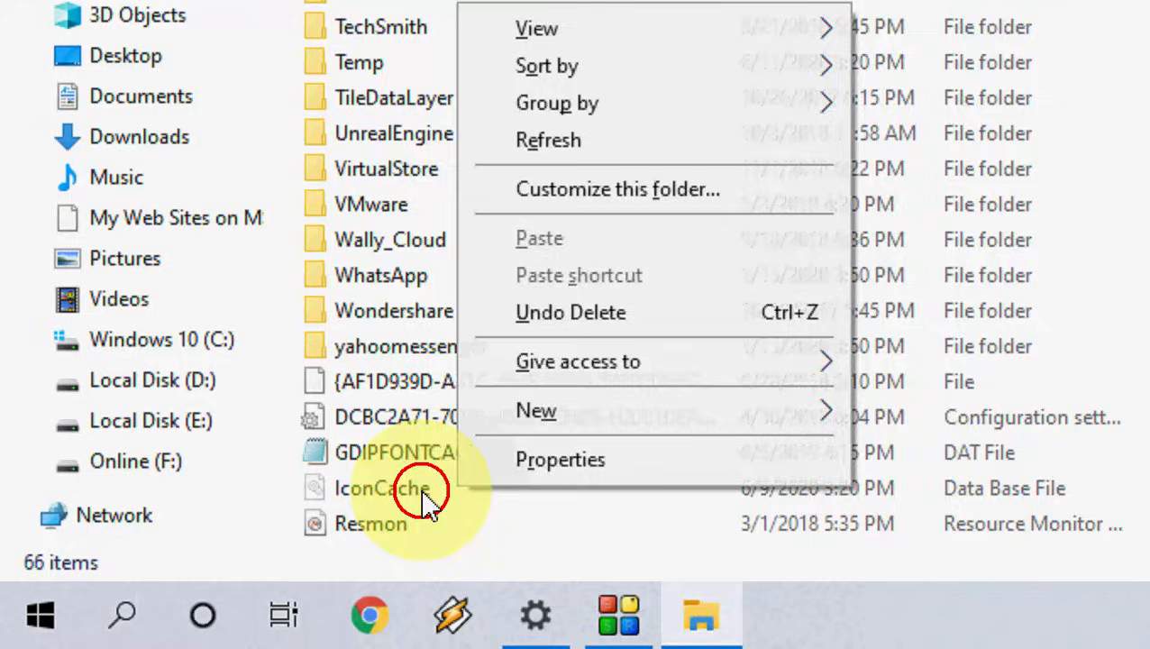
pyautogui.rightClick(381, 486)
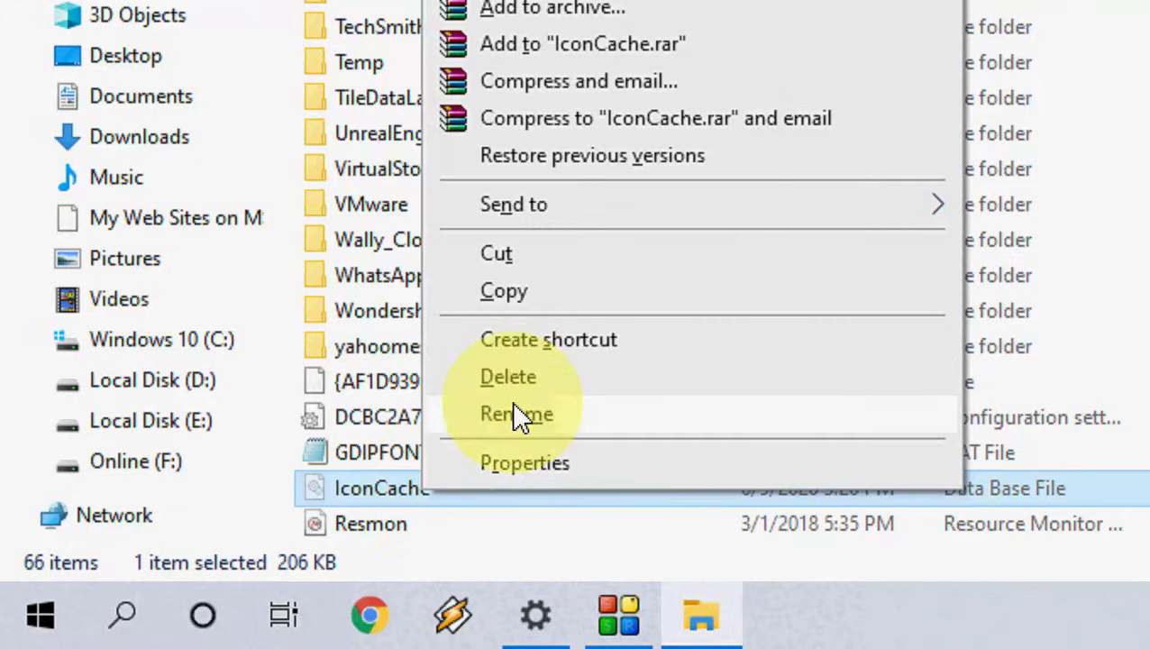
pyautogui.click(508, 377)
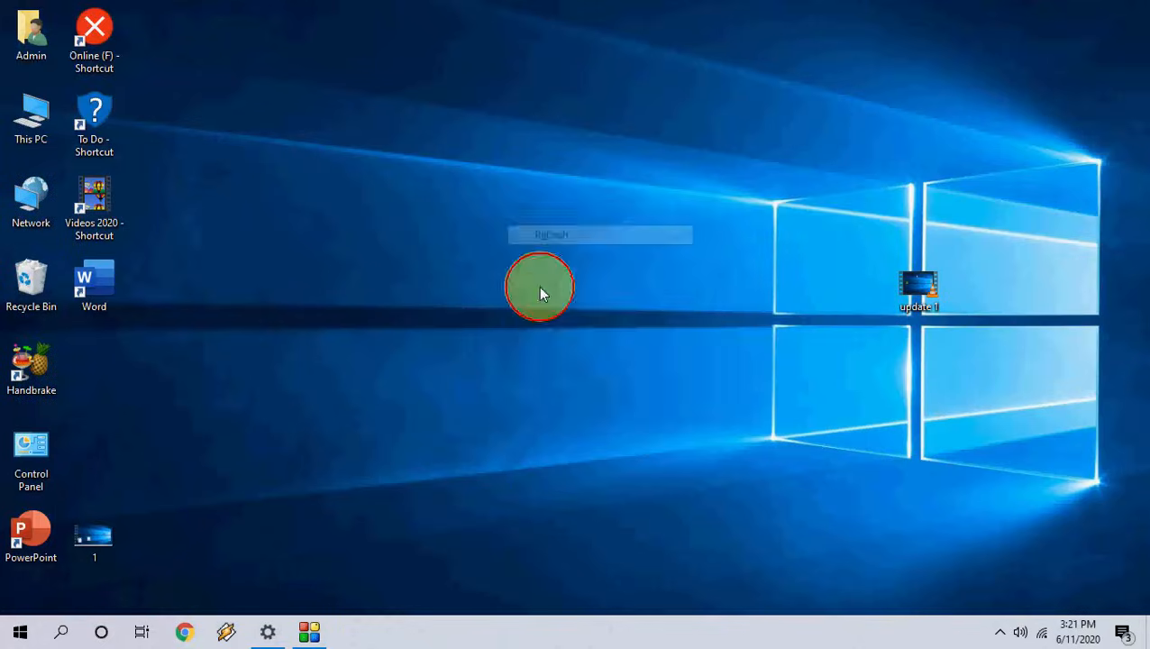
# Step: Launch Task Manager from the taskbar and scan the Processes list for Windows Explorer
pyautogui.rightClick(631, 631)
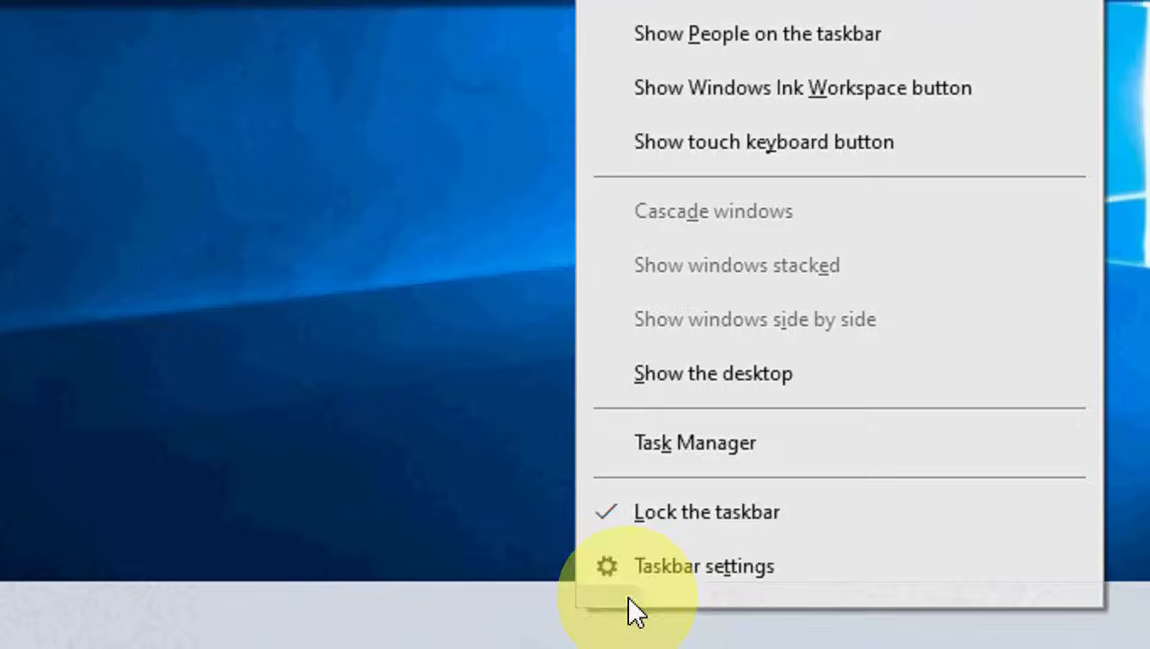
pyautogui.click(696, 443)
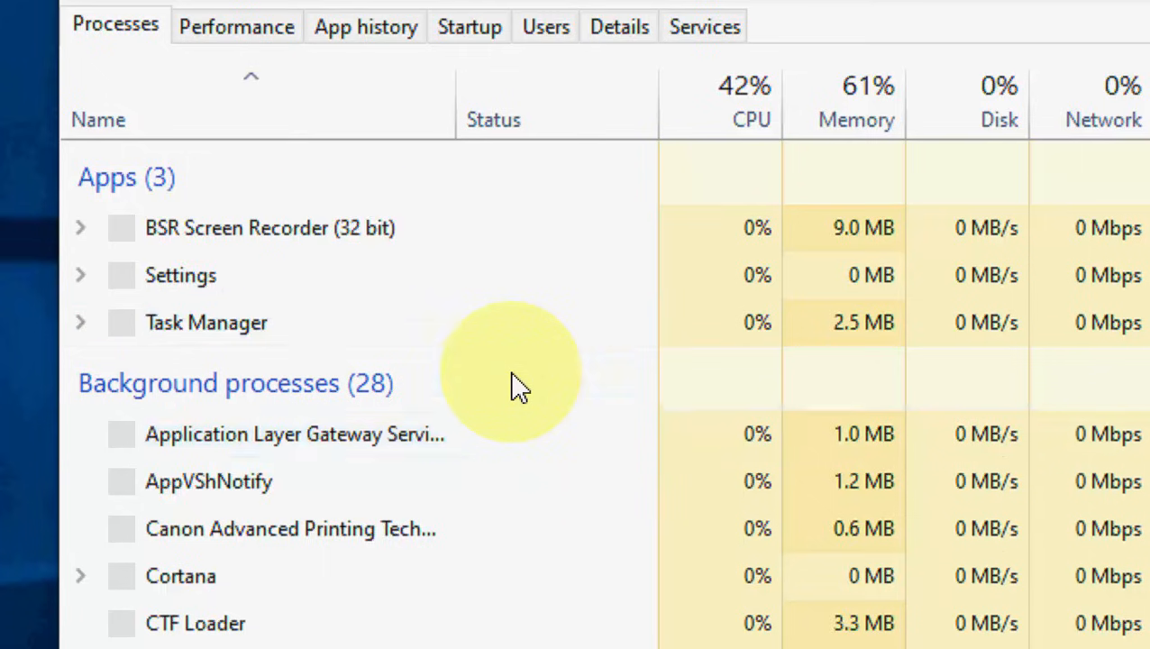
pyautogui.scroll(-3)
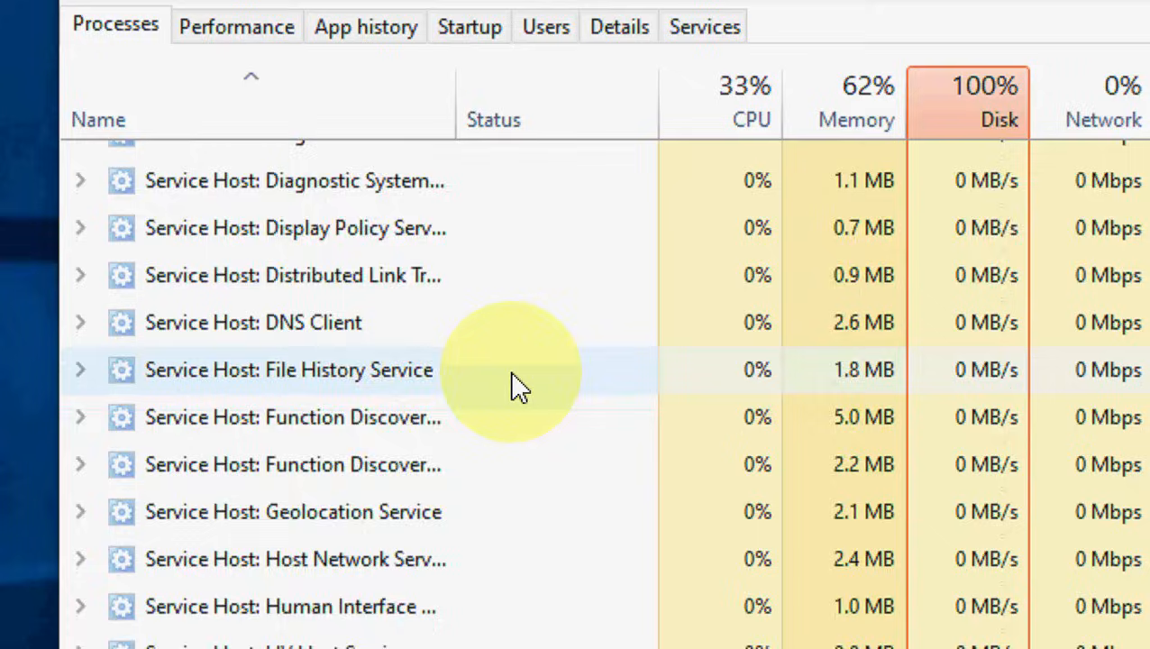
pyautogui.scroll(-3)
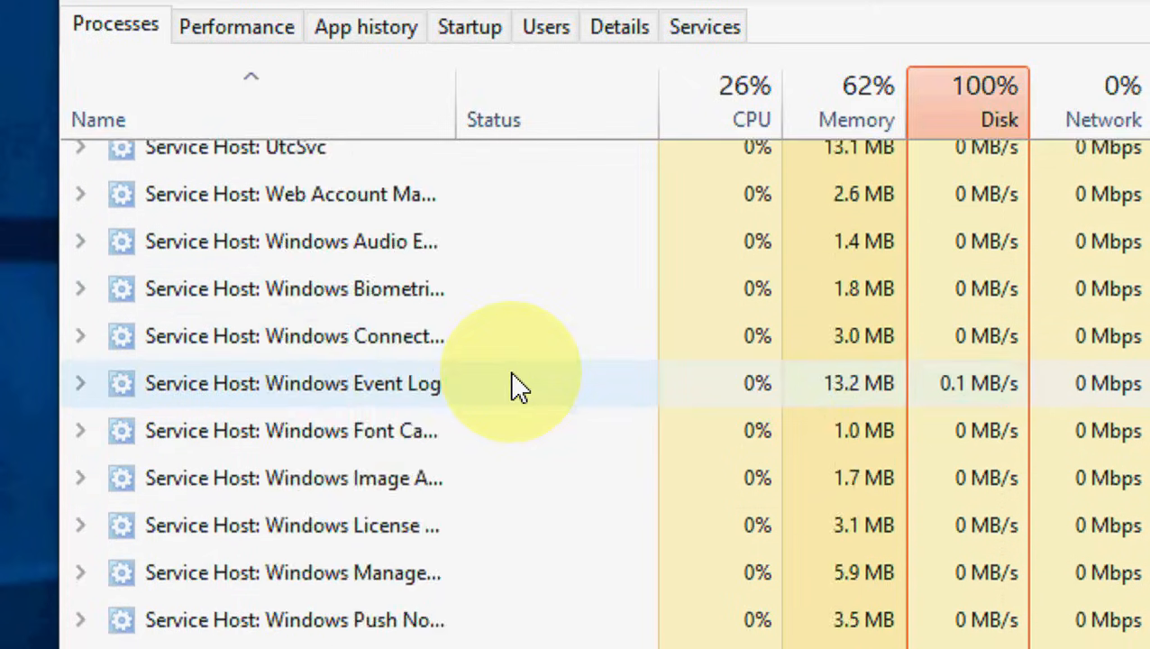